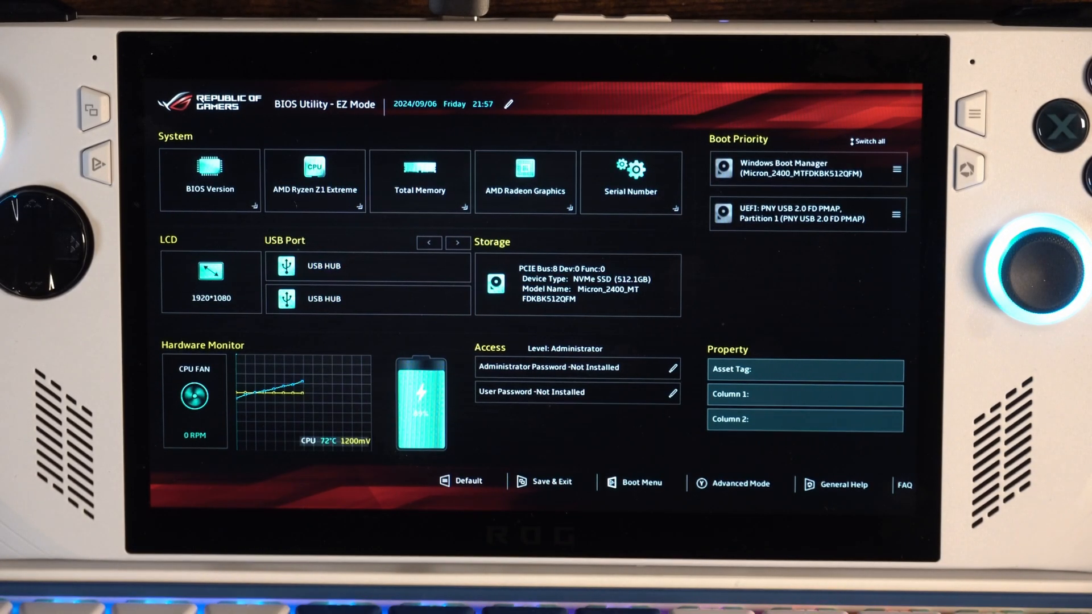
- Boot from the 'UEFI: PNY USB 2.0 FD PMAP, Partition 1' entry in the Boot Menu
left_click(641, 482)
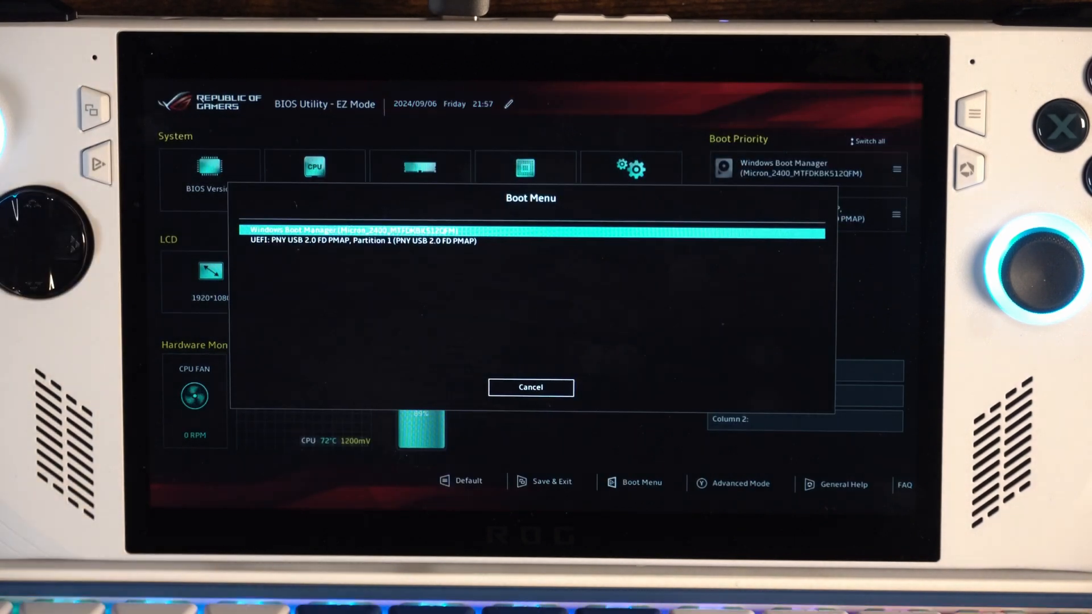
left_click(362, 241)
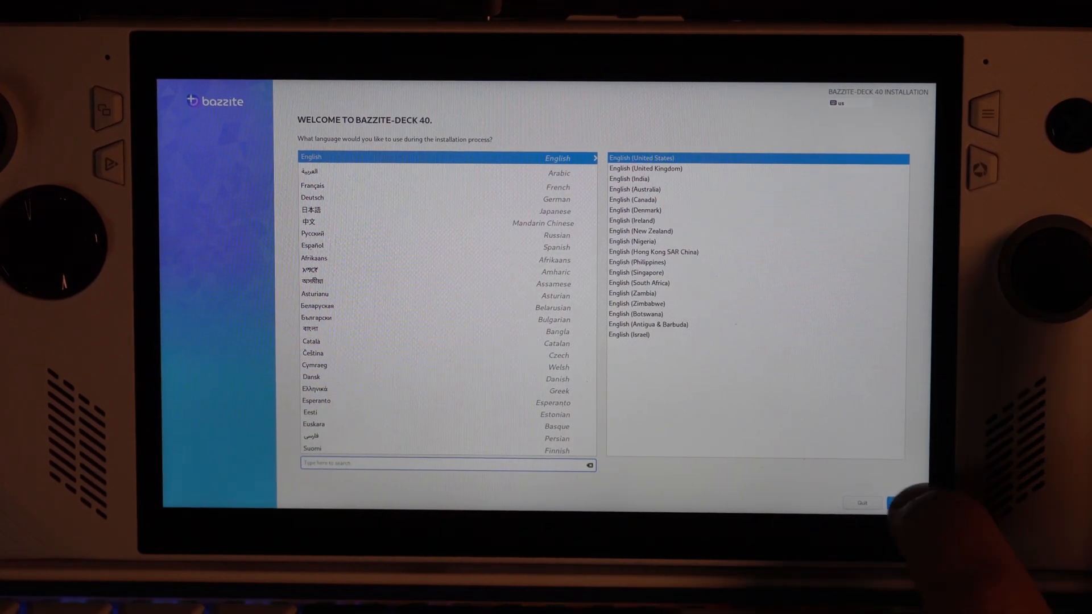
- Continue past the welcome screen with English (United States) as the language
left_click(897, 503)
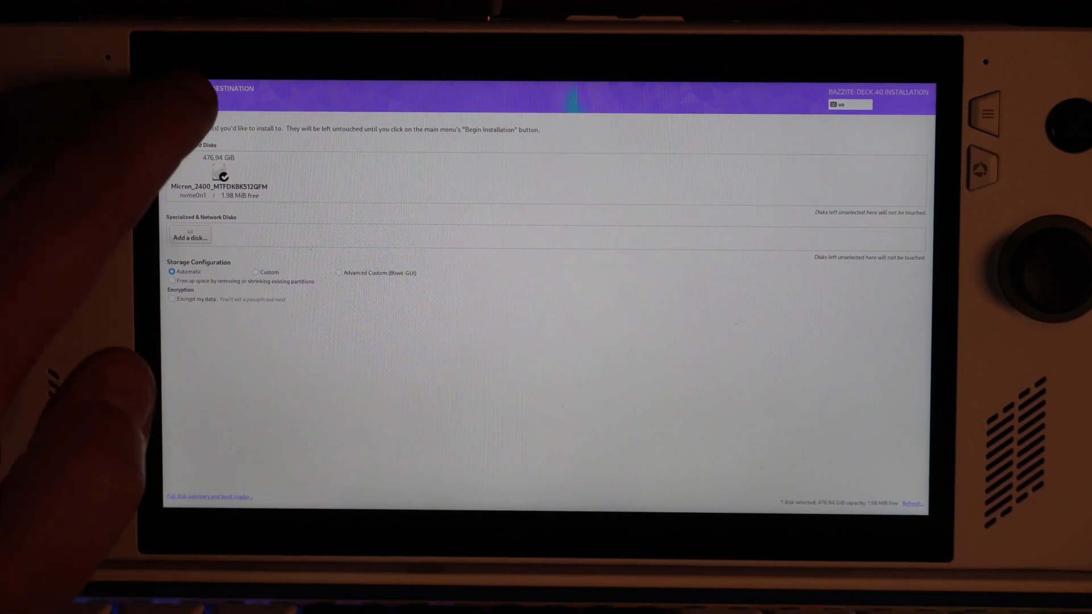
- Accept the Micron NVMe disk as destination and choose Reclaim space
left_click(177, 99)
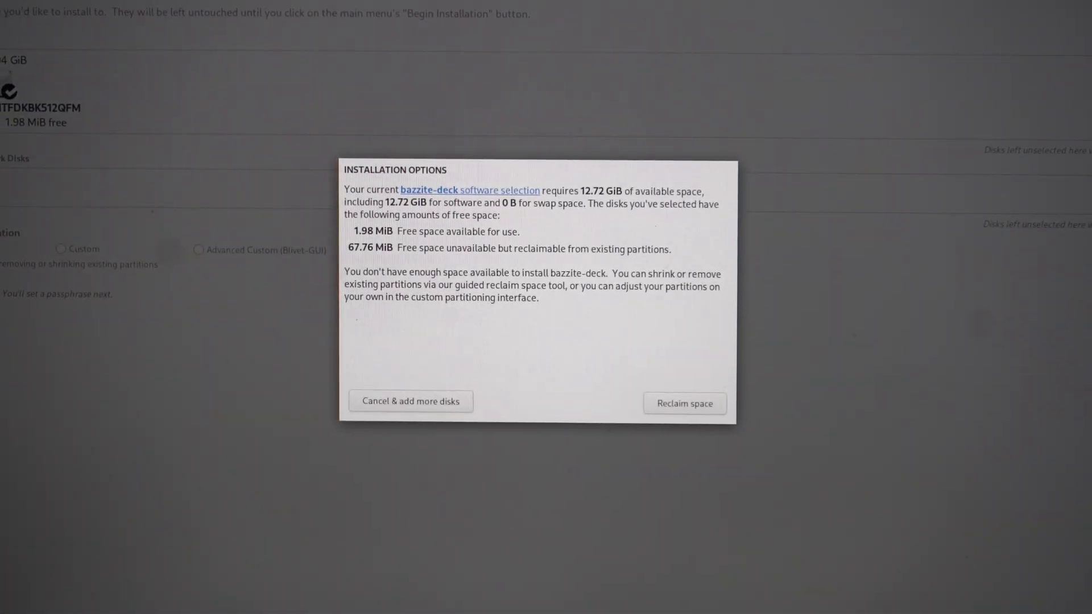
left_click(683, 403)
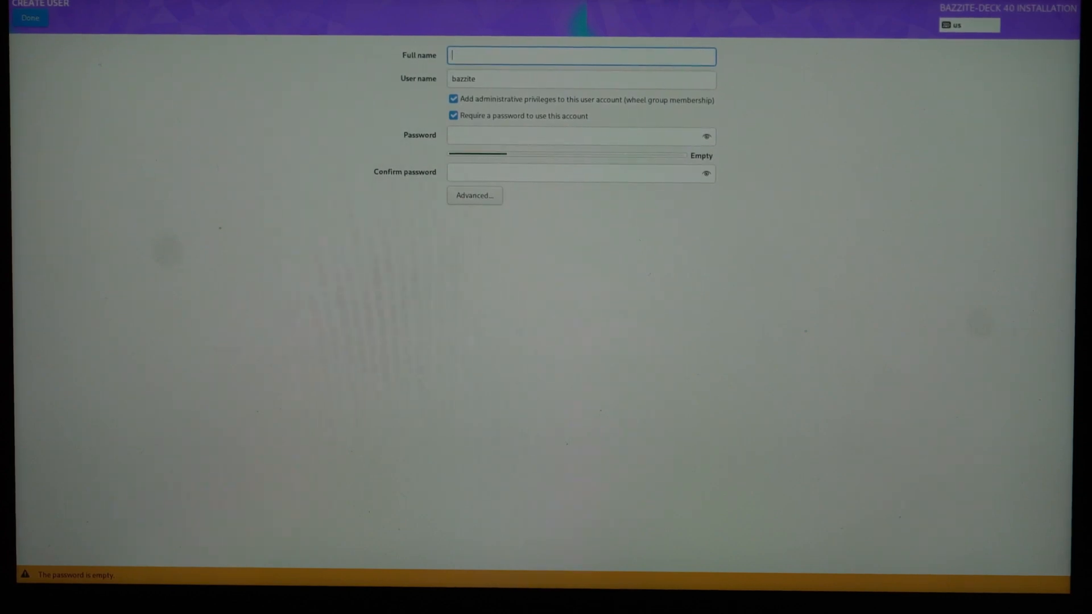
- Create administrator 'ModernBroadcast' and begin installation, hitting a 'device is active' storage error
type("ModernBroadcast")
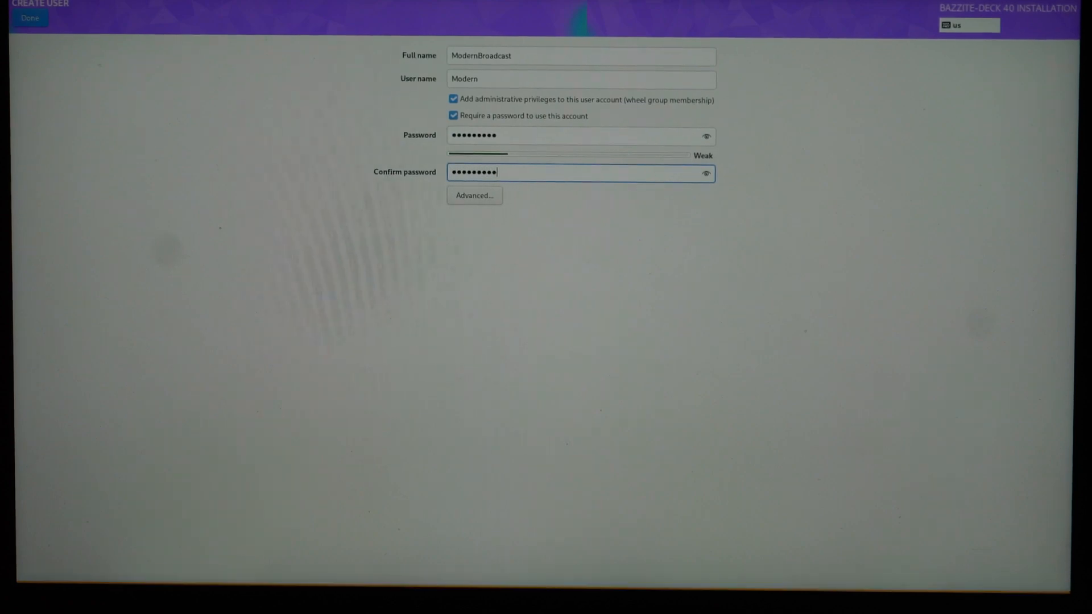
left_click(30, 17)
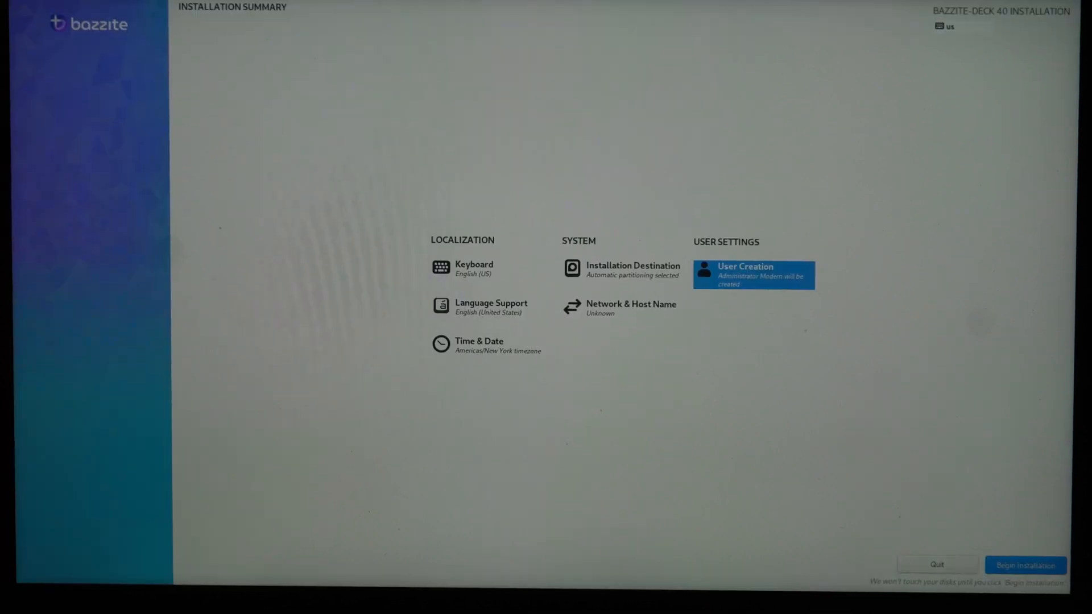
left_click(1024, 565)
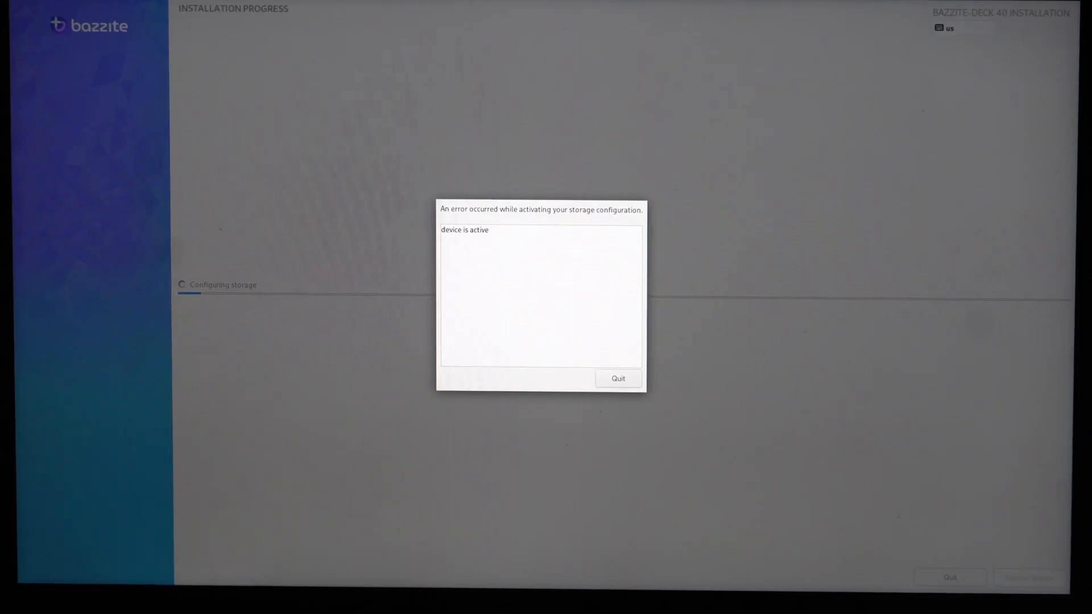